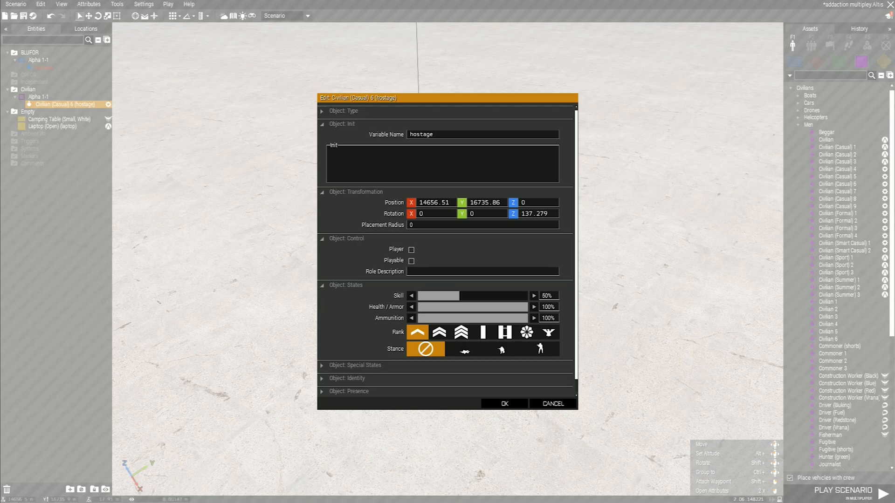
# - Close the Edit: Civilian (Casual) 6 (hostage) attributes window, returning to the scene
pyautogui.click(503, 404)
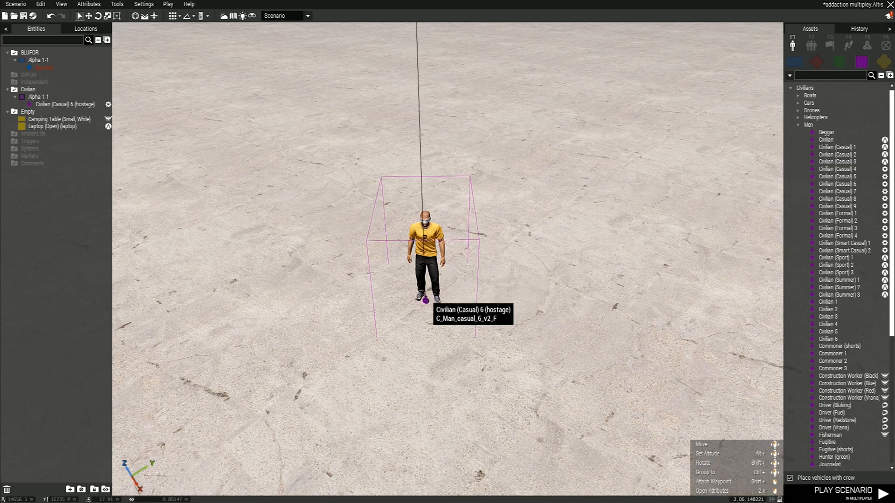
pyautogui.doubleClick(426, 257)
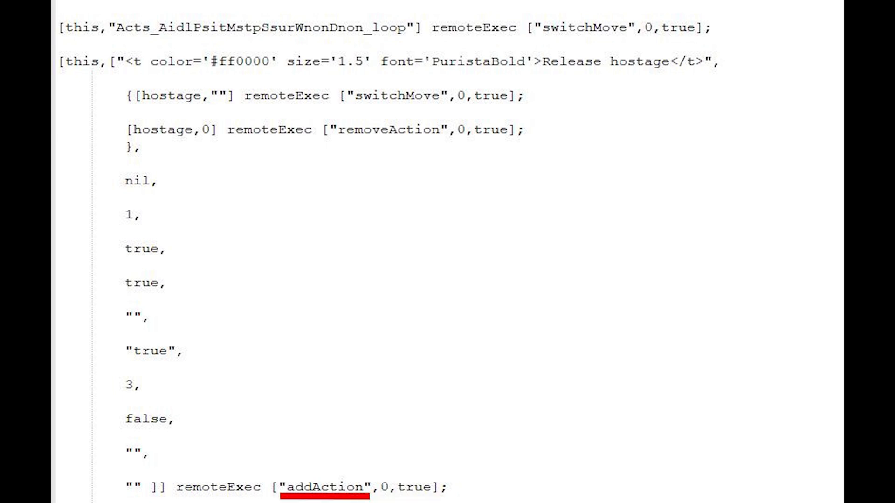
# - Show the init snippet adding the 'Release hostage' action via remoteExec, emphasising addAction
pyautogui.doubleClick(411, 488)
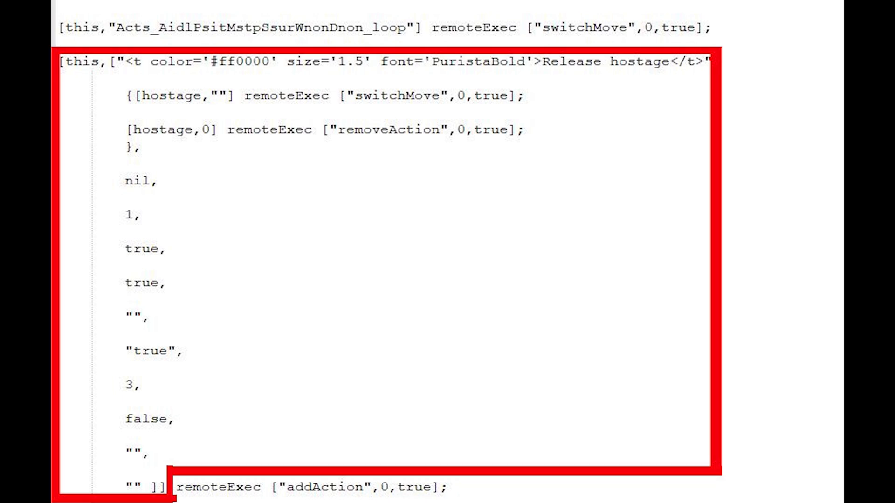
# - Mark the addAction argument array, highlighting 'this' as the unit receiving the action
pyautogui.doubleClick(76, 67)
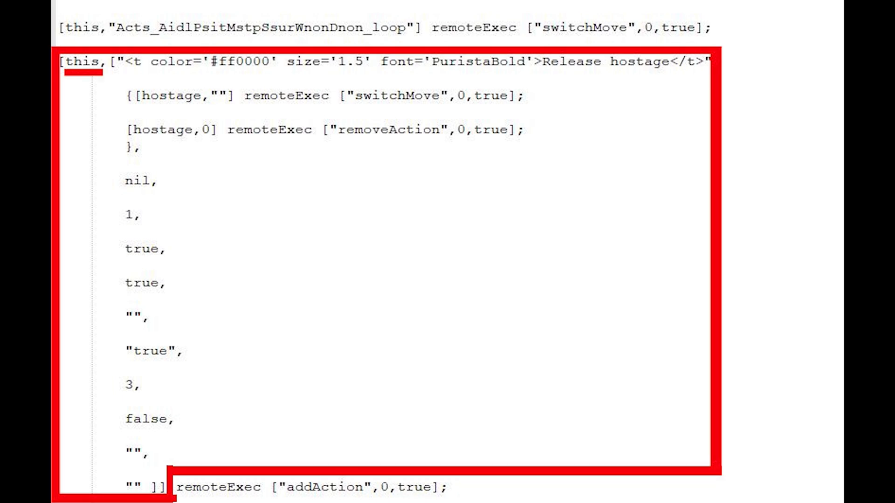